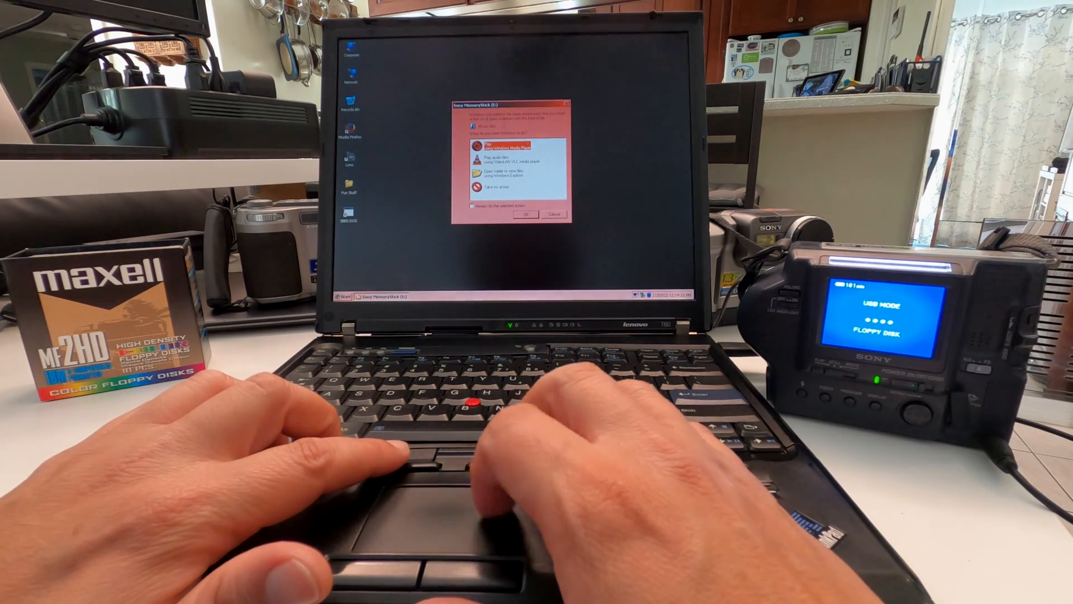
- Dismiss the camera disk's AutoPlay prompt and show the Sony MemoryStick (E:) contents
left_click(553, 215)
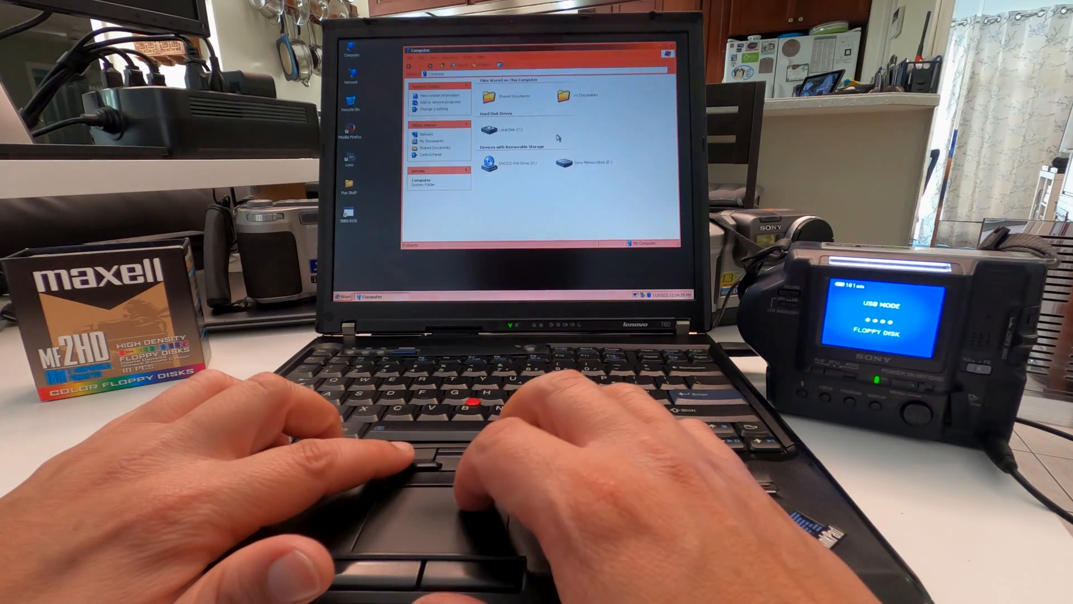
double_click(583, 162)
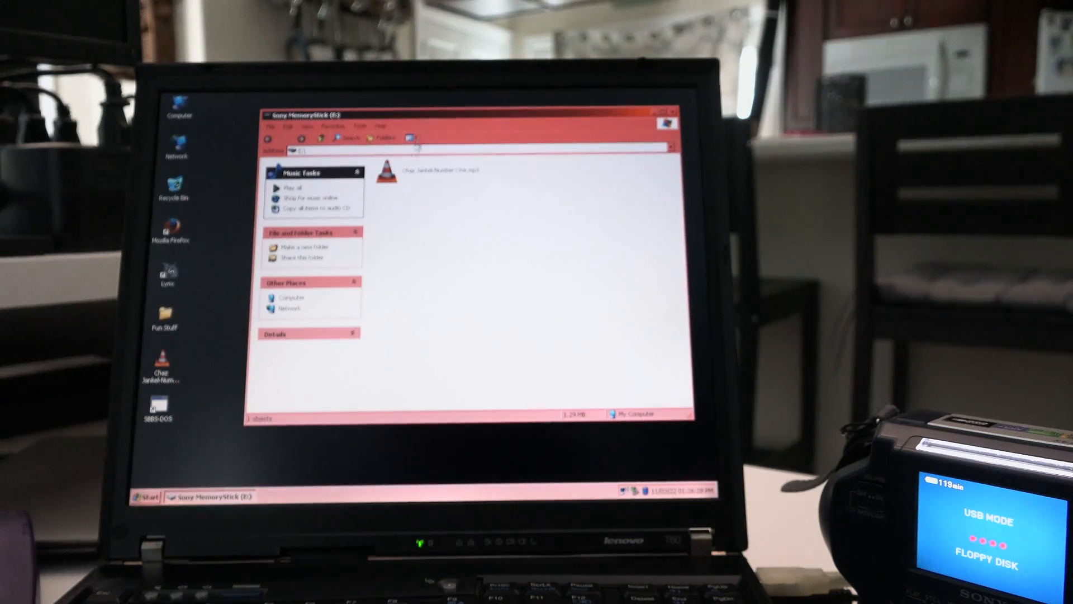
mouse_move(393, 167)
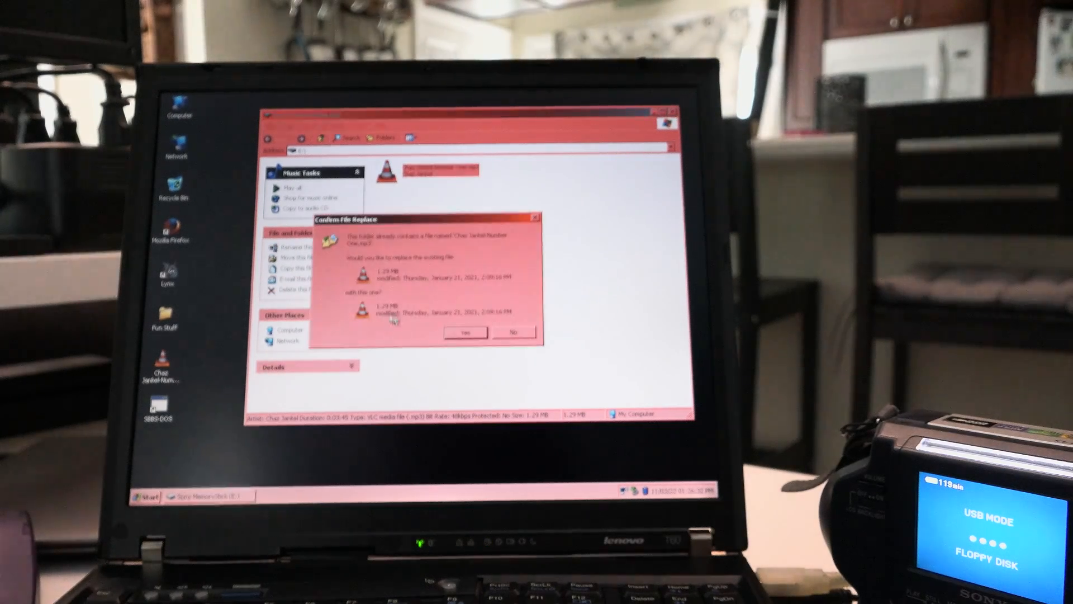
- Confirm replacing Chaz Jankel Number One.mp3 on the MemoryStick, then close its window
left_click(465, 332)
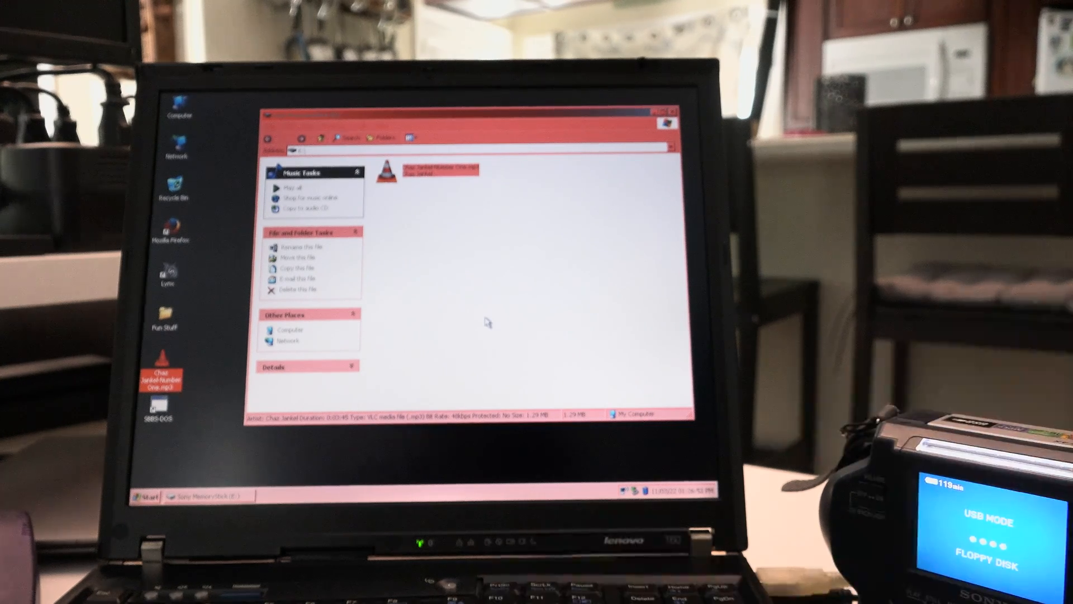
left_click(680, 122)
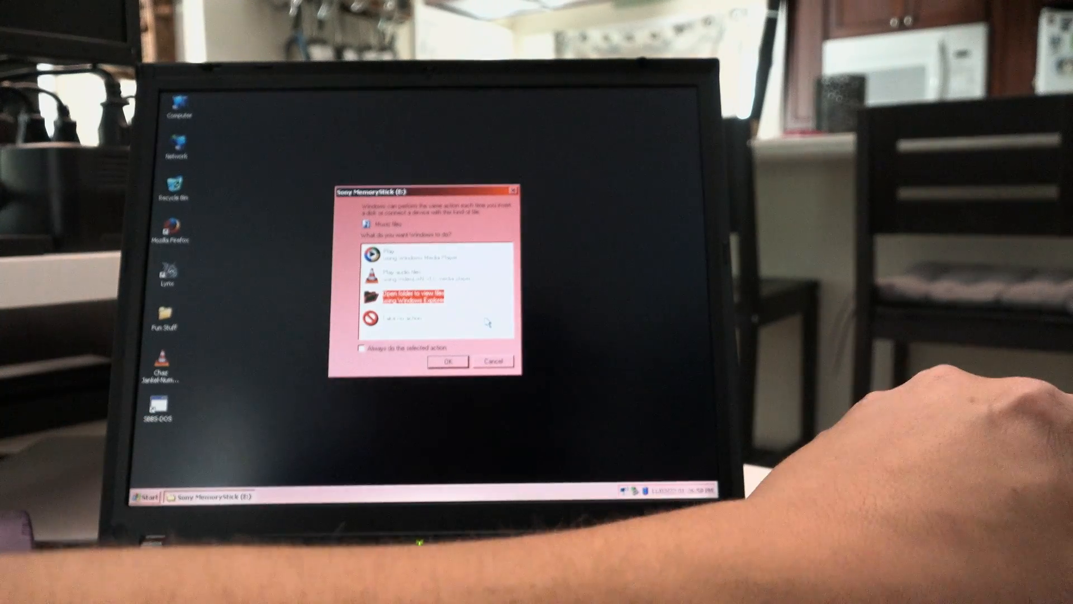
- Cancel the MemoryStick AutoPlay prompt and bring up My Computer's drive list
left_click(492, 361)
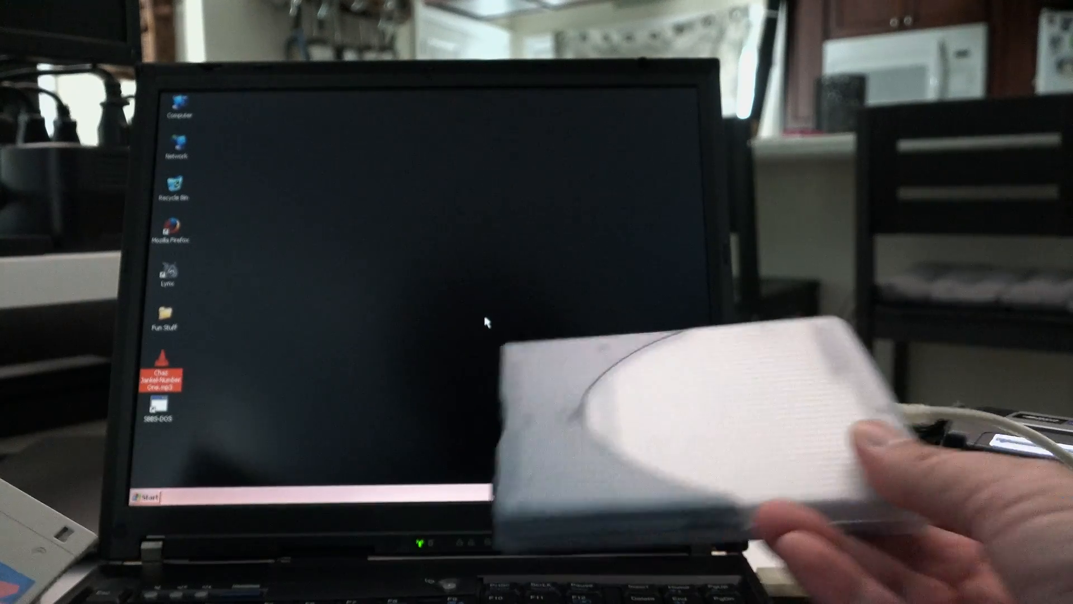
double_click(178, 106)
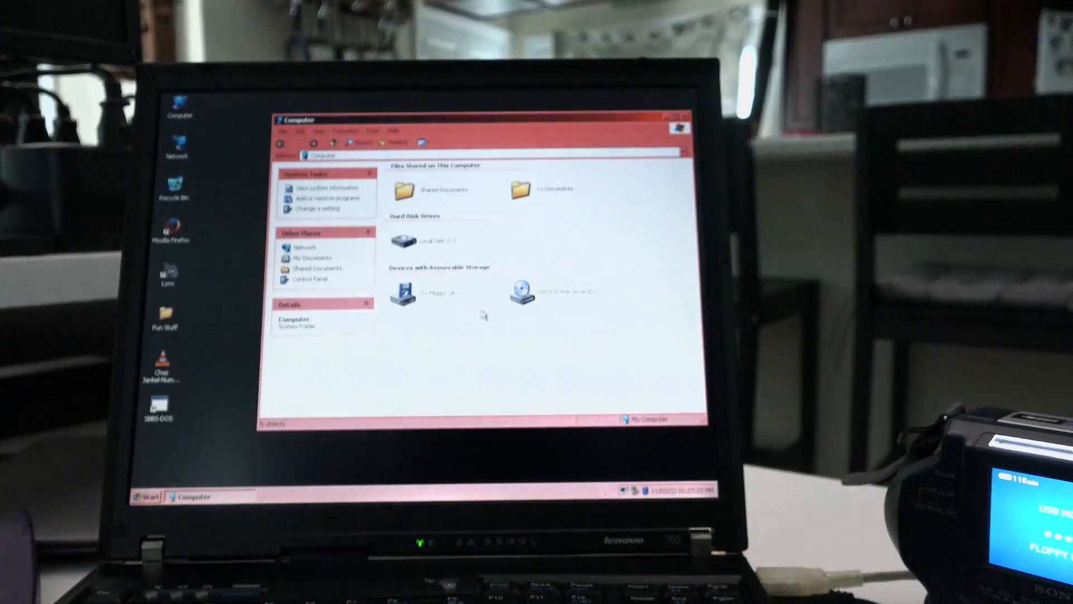
- Paste the mp3 onto 3½ Floppy (A:), confirming replacement of the older copy
left_click(409, 291)
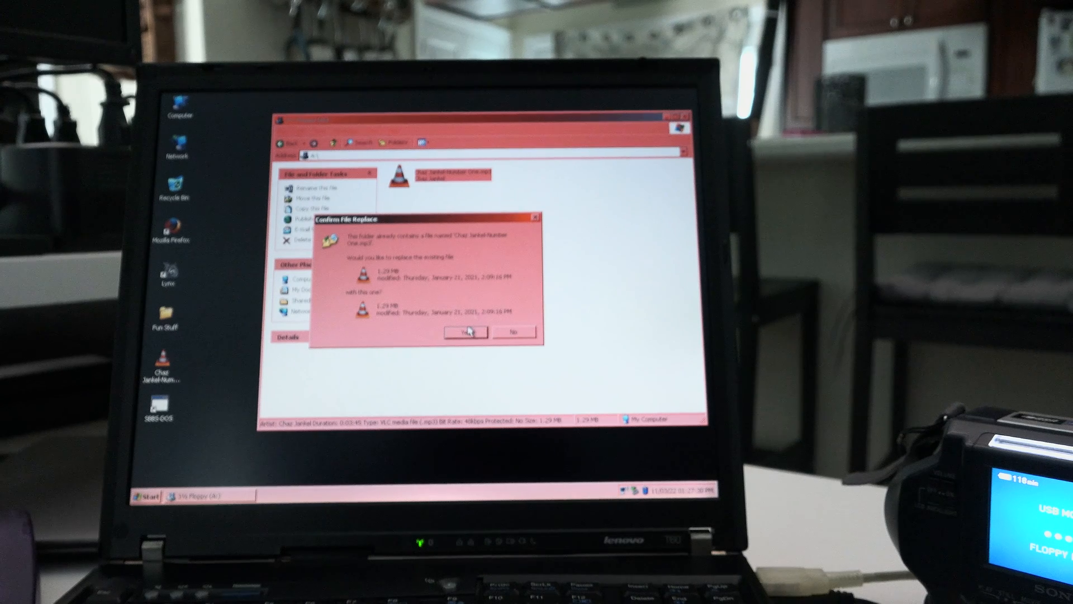
left_click(465, 332)
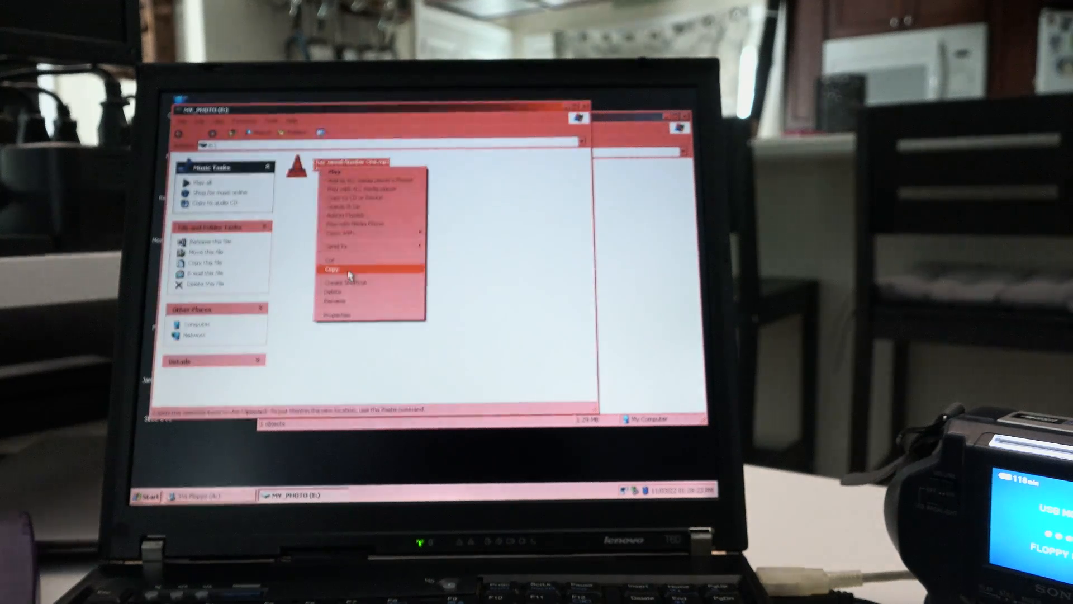
- Copy Chaz Jankel Number One.mp3 from the MY_PHOTO (E:) disk via the context menu
left_click(333, 267)
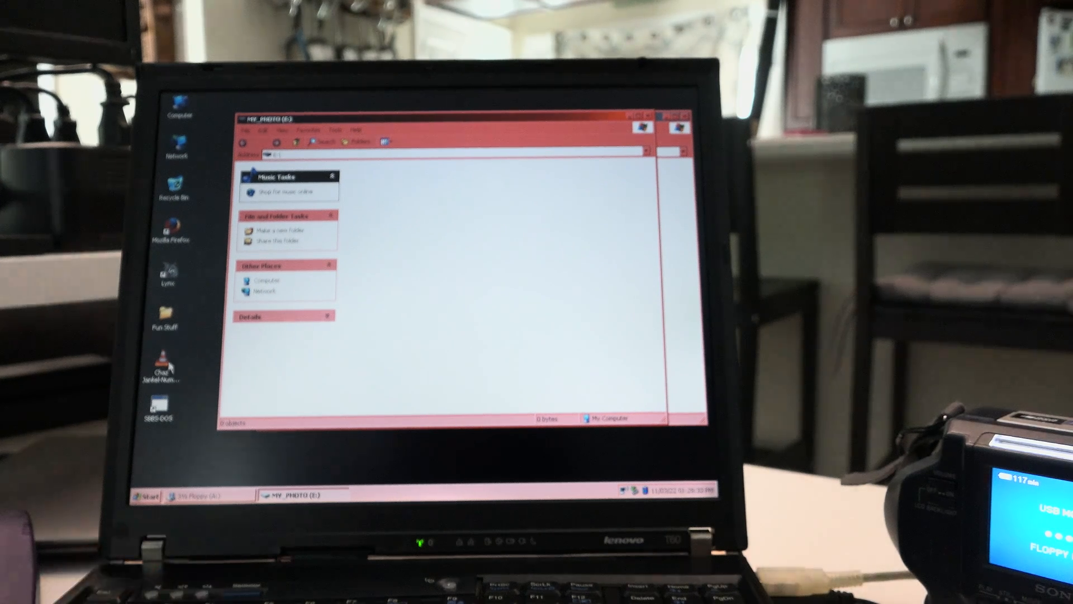
mouse_move(416, 195)
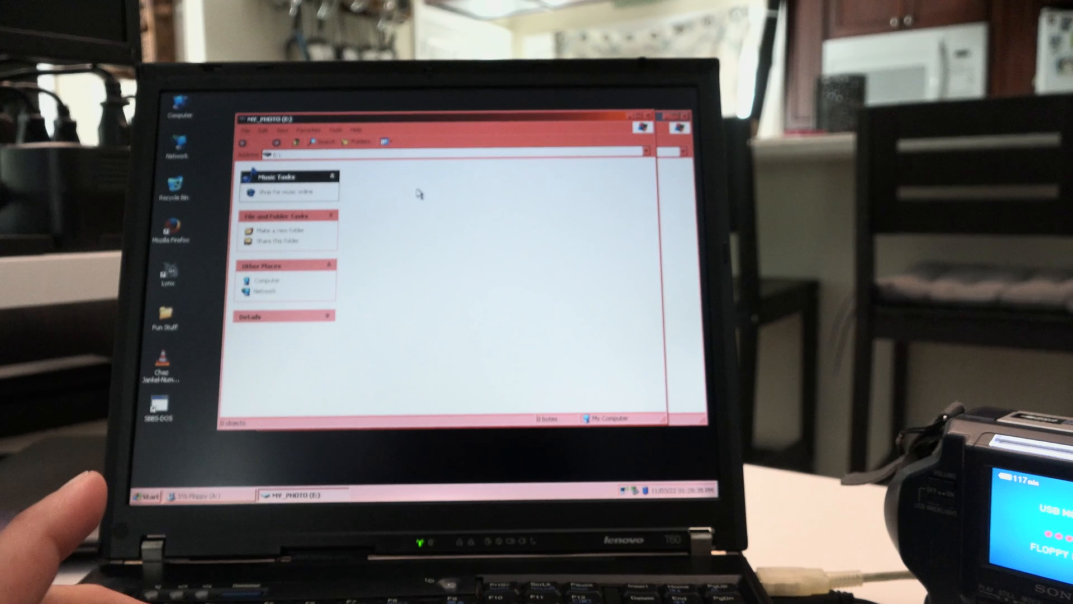